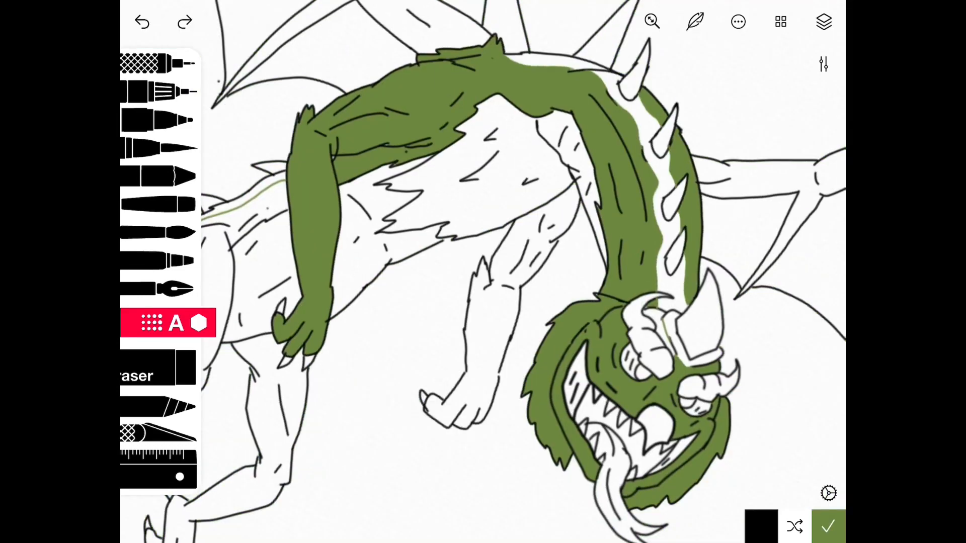
Open the colour picker from the swatch after filling the dragon's body, neck and head green.
left_click(762, 524)
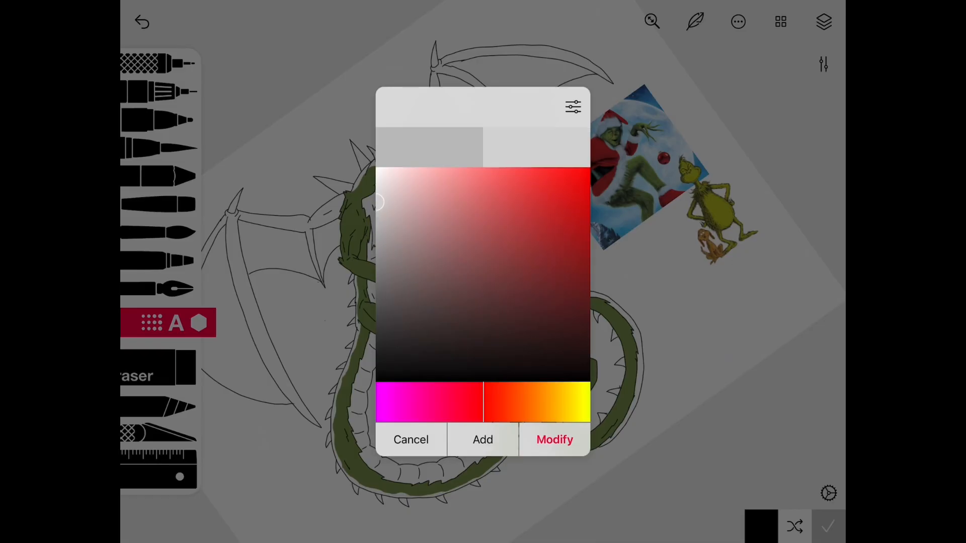
left_click(411, 439)
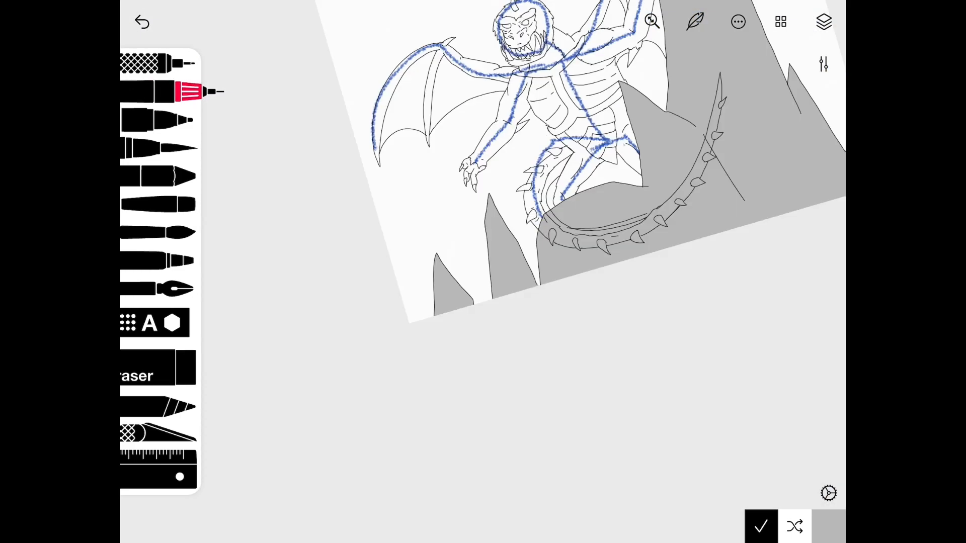
Switch to the fill bucket tool for colouring the tail spikes and stripe blue.
left_click(824, 22)
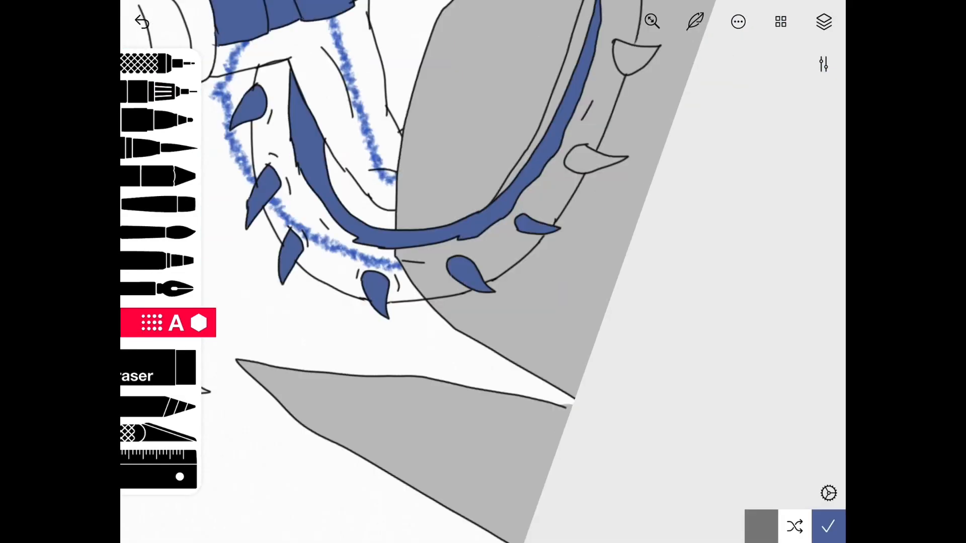
left_click(824, 22)
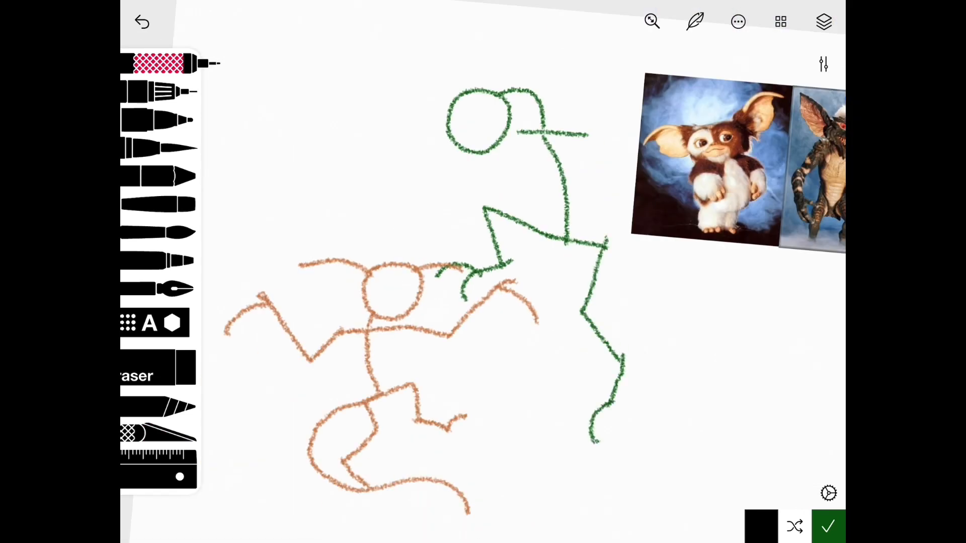
Show the layers panel listing the orange and green gesture poses.
left_click(823, 22)
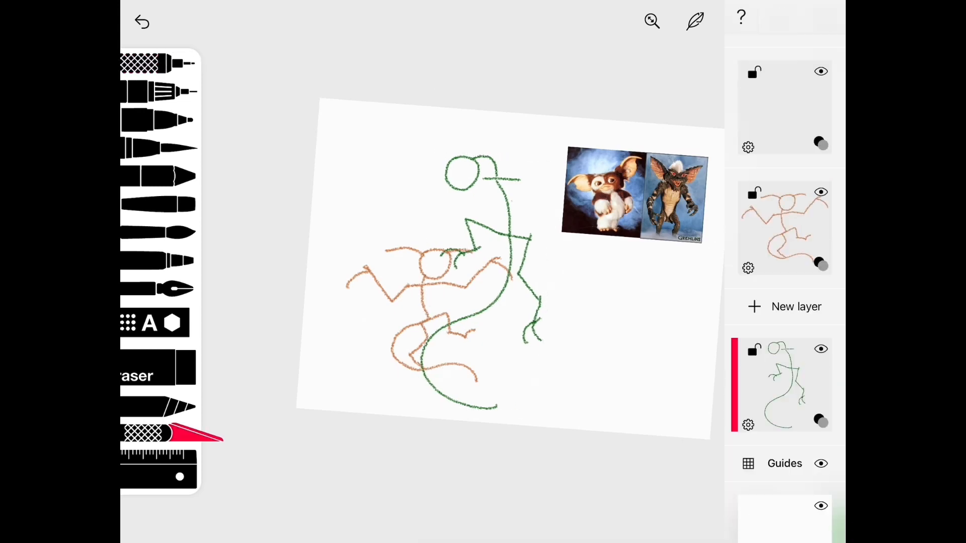